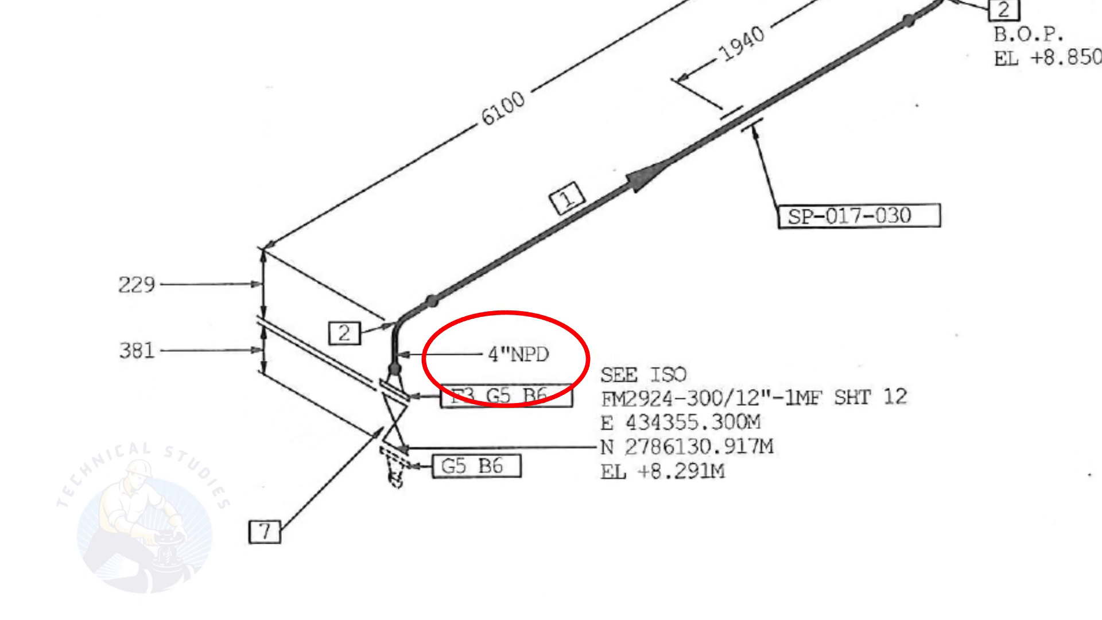
Step: Draw a red ellipse around the 4"NPD pipe size callout beside the pipe bend
drag(506, 365, 675, 140)
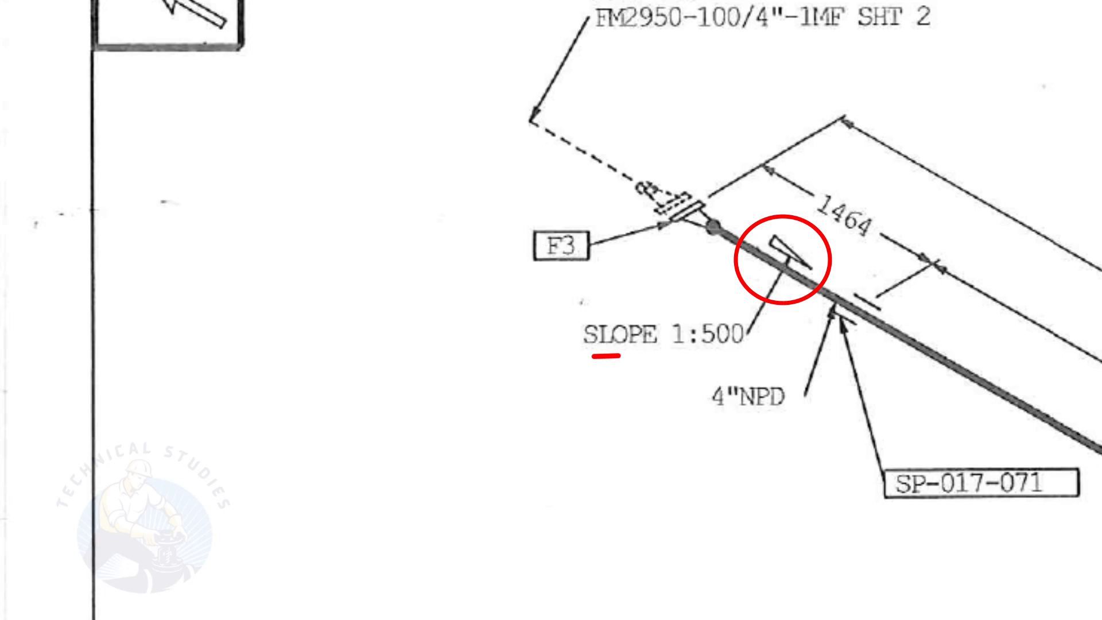
Step: Mark the SLOPE 1:500 symbol in red and trace the 1464 dimension's extension line in blue
drag(619, 357, 742, 351)
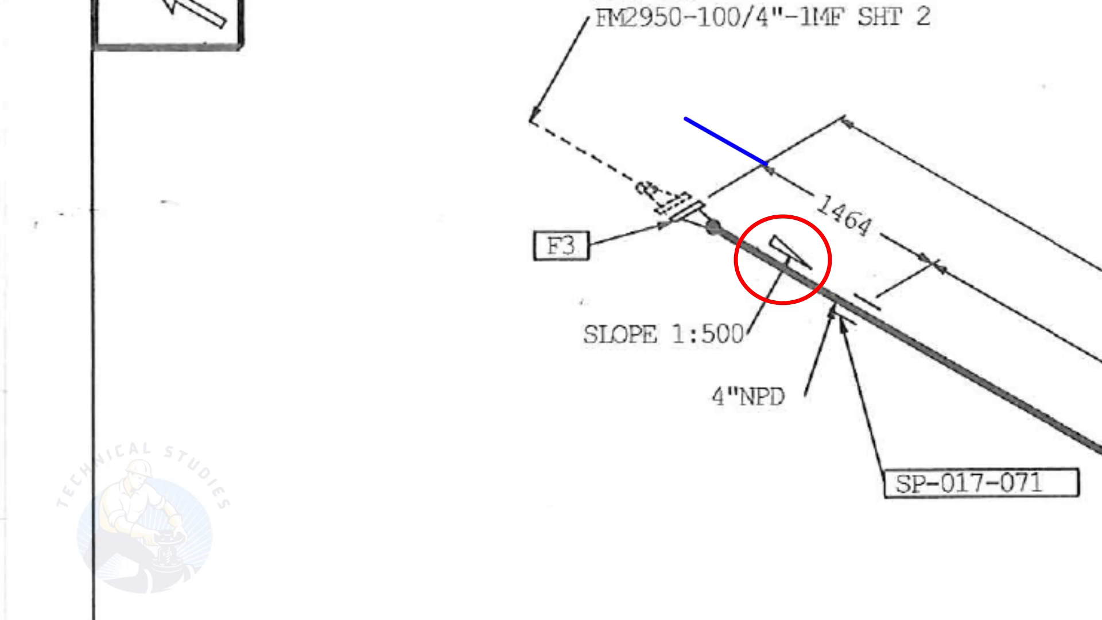
drag(689, 119, 957, 271)
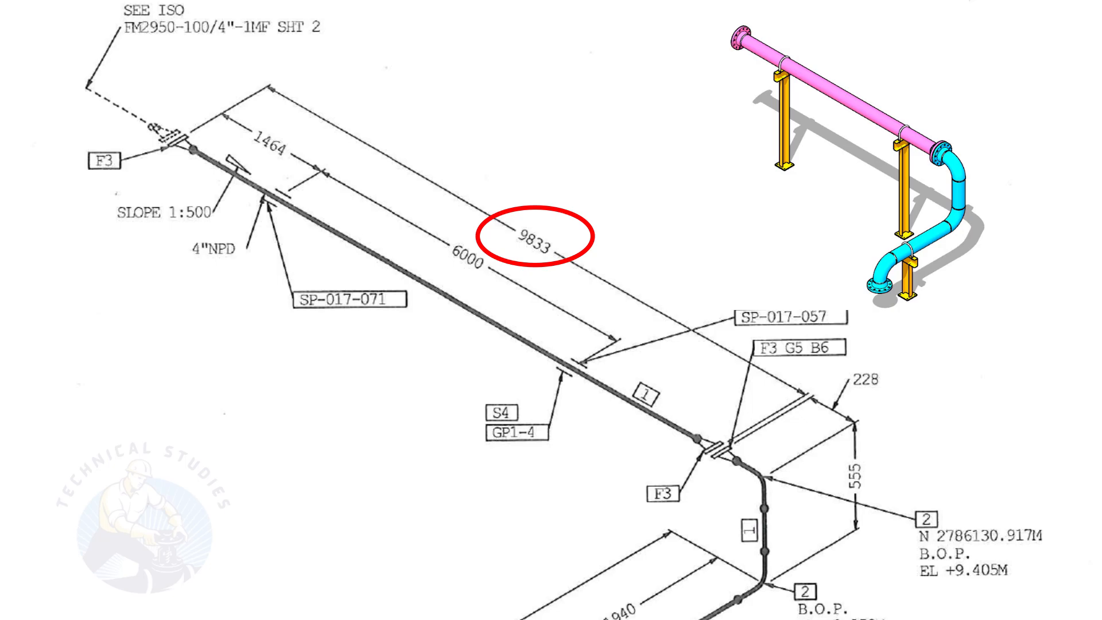
Step: Circle the 9833 run length, place the 19.6mm/9833mm 1:500 slope triangle, and mark the F3 support
click(536, 236)
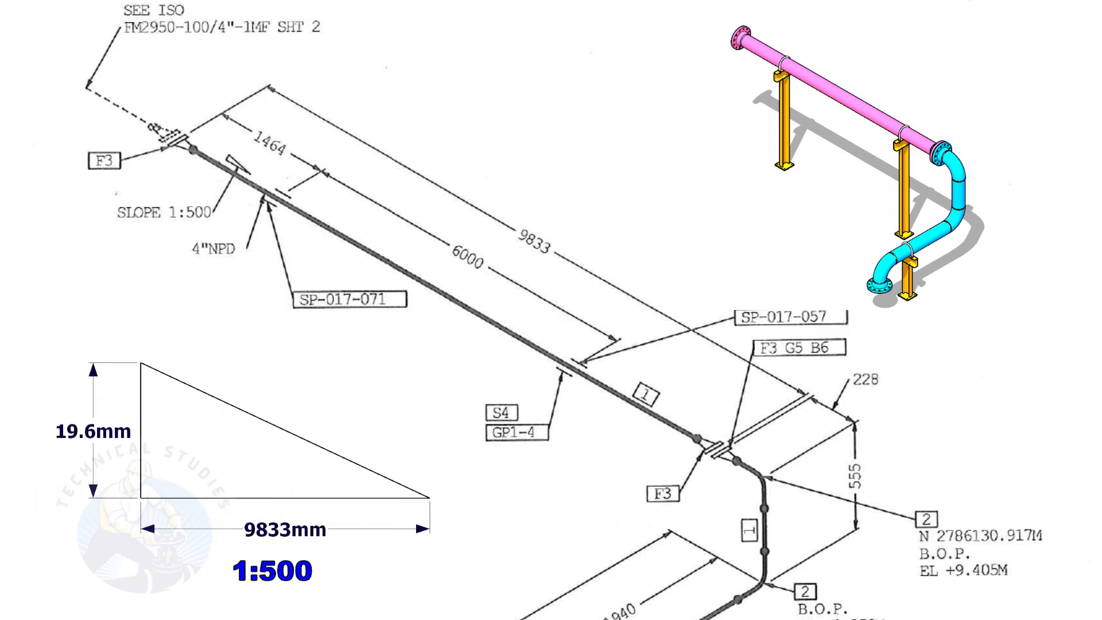
drag(624, 505, 661, 478)
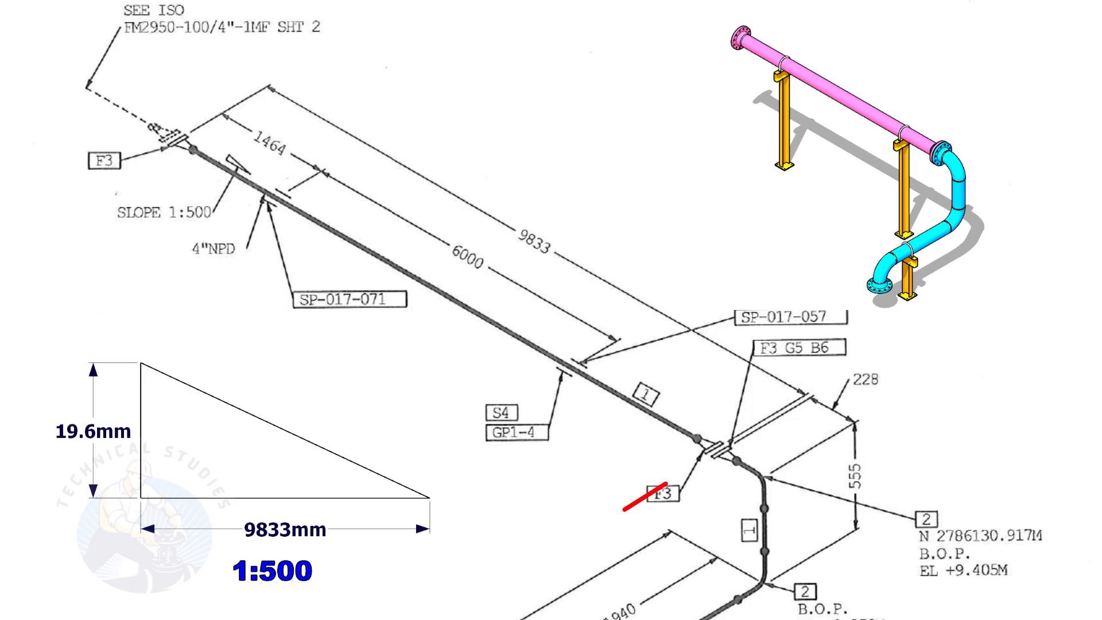
drag(626, 503, 802, 397)
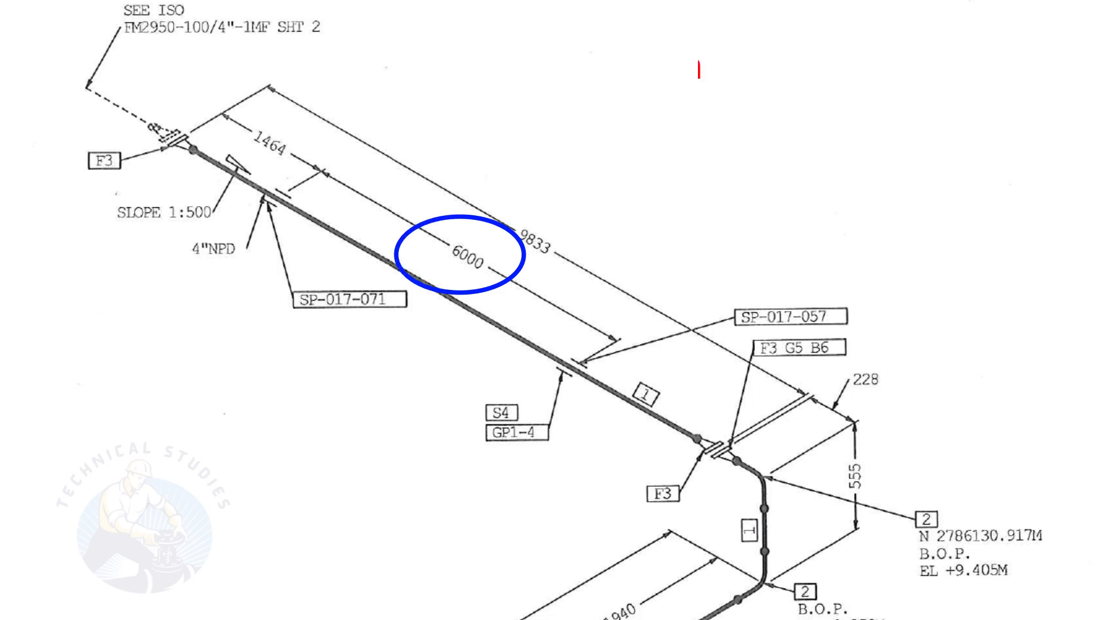
Step: Add the red title calculation "6000mm/ 500 = 12mm" above the circled 6000 dimension
text(6000mm/ 500 = 12mm)
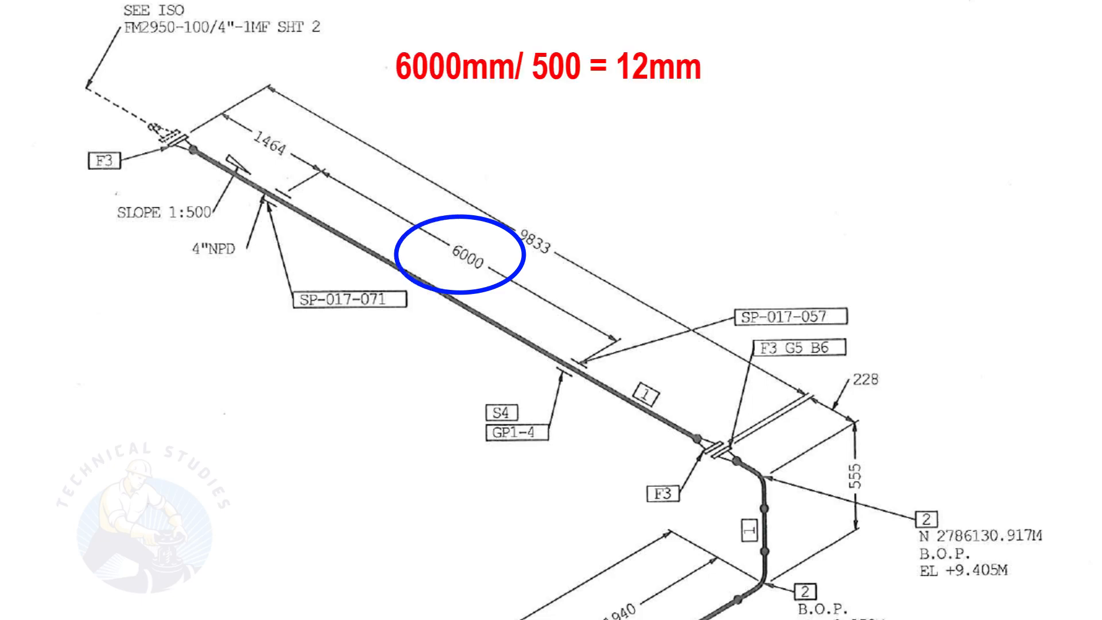